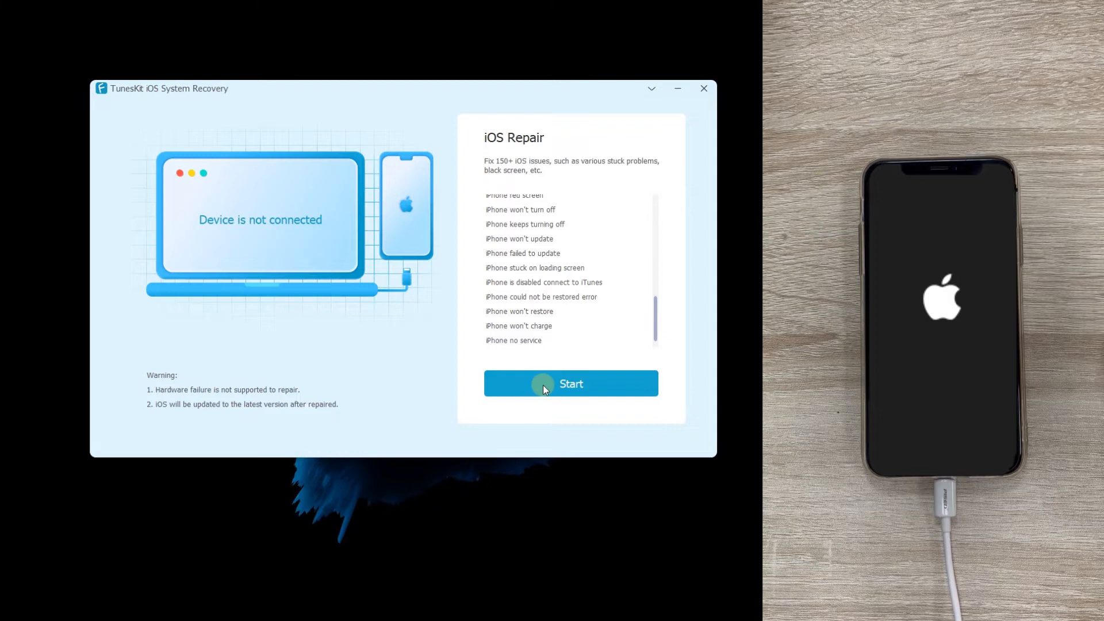
Start the iOS Repair so the repair mode selection appears
{"action": "left_click", "coordinate": [571, 384]}
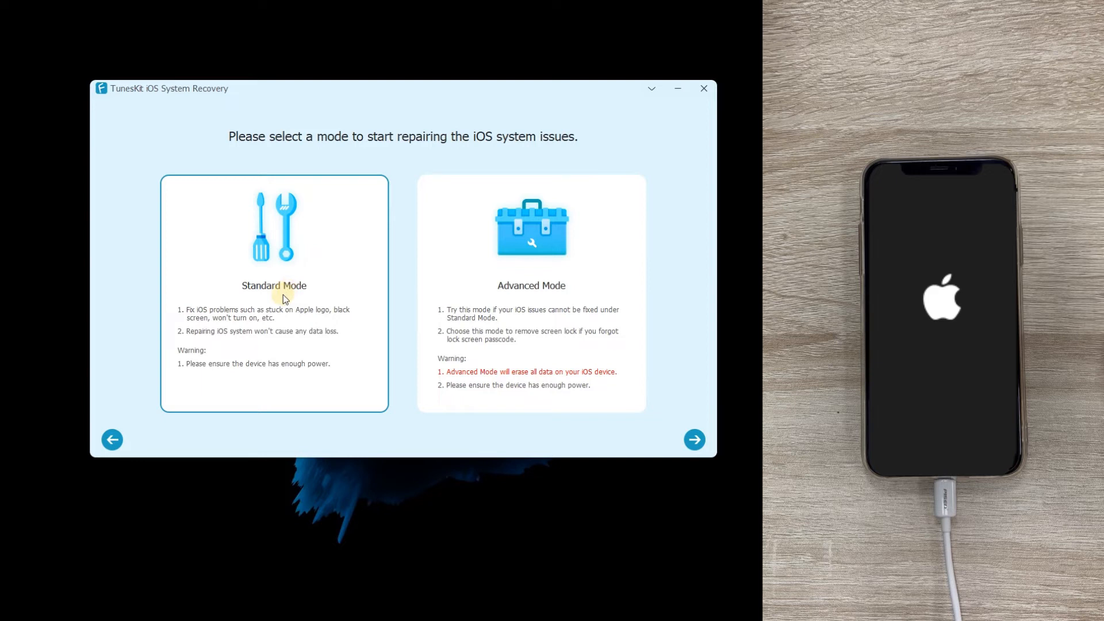
Choose Standard Mode repair without data loss, showing the Recovery Mode steps
{"action": "left_click", "coordinate": [695, 439]}
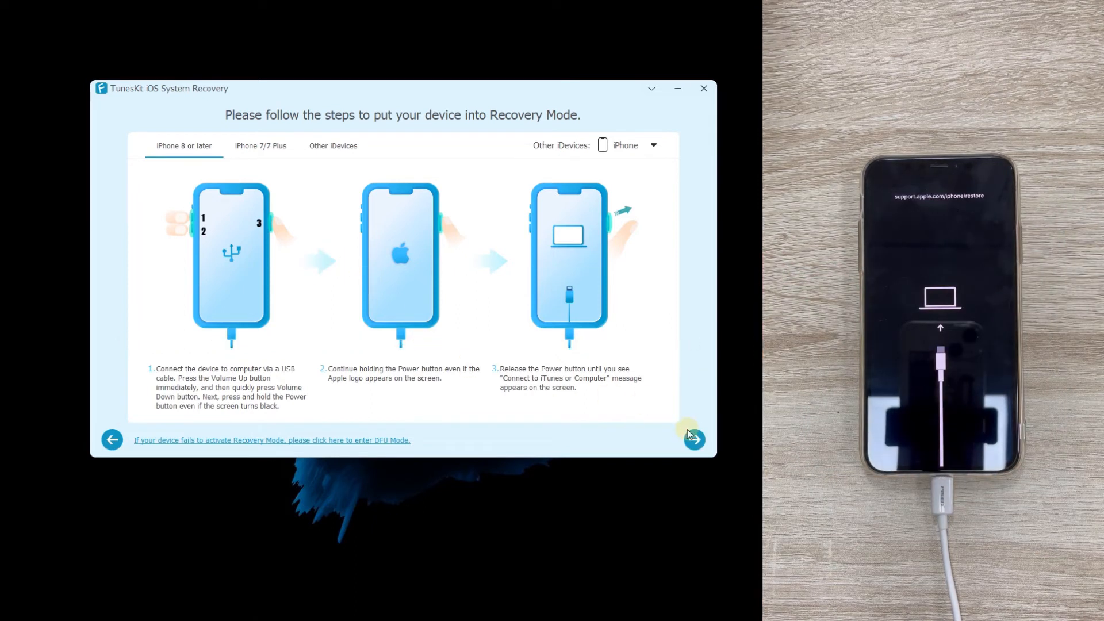
Continue past the Recovery Mode steps and download the iPhone XS 15.5 firmware package
{"action": "left_click", "coordinate": [694, 440]}
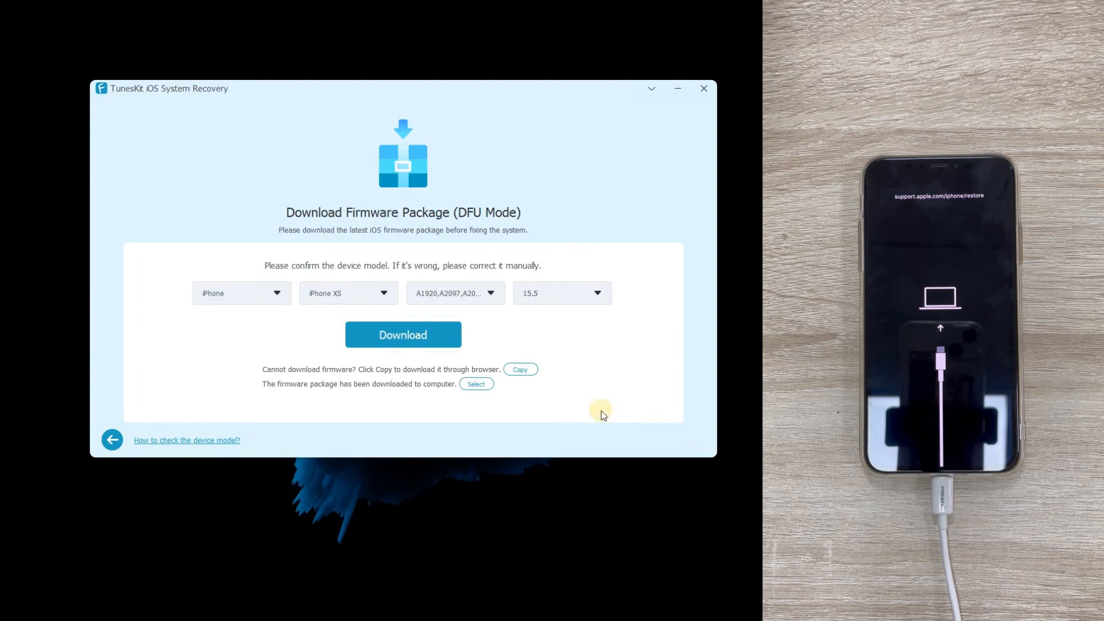
{"action": "mouse_move", "coordinate": [421, 284]}
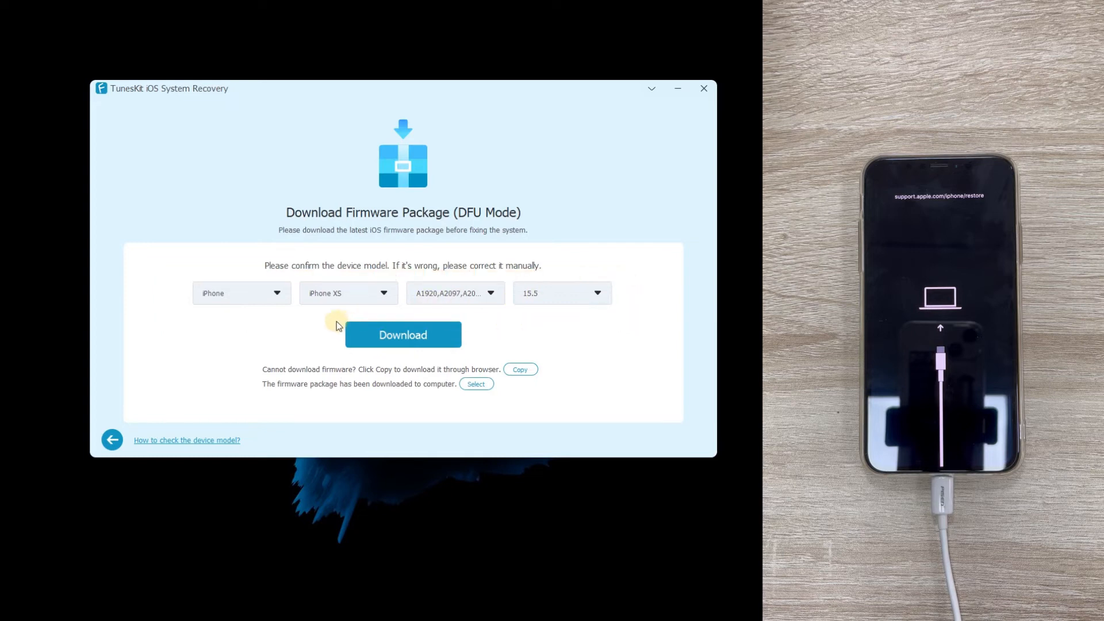
{"action": "left_click", "coordinate": [402, 335]}
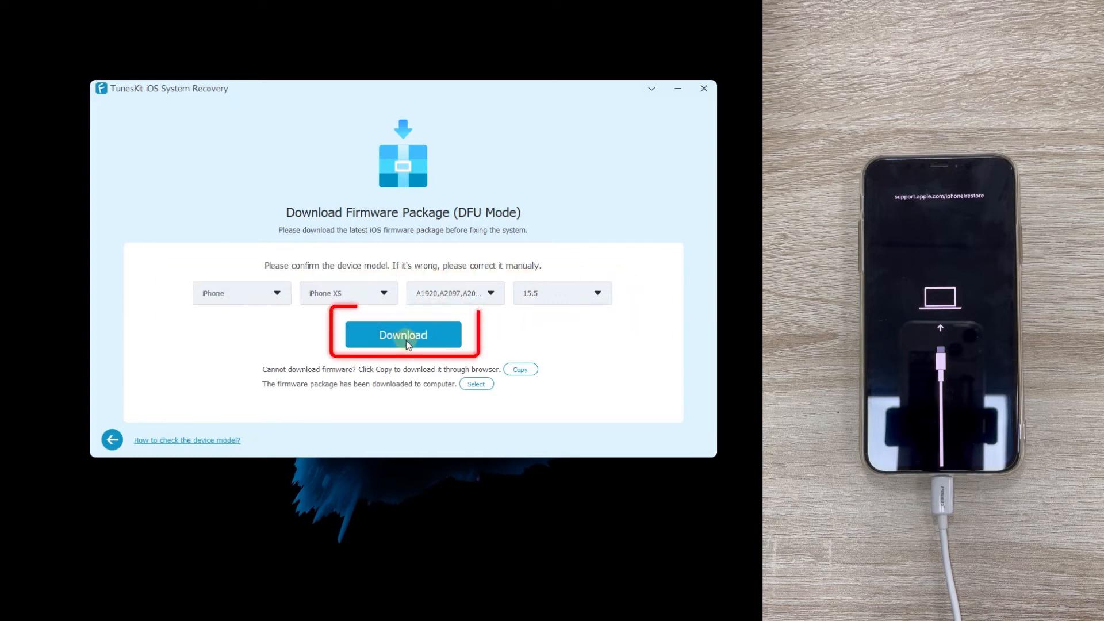
{"action": "left_click", "coordinate": [403, 335]}
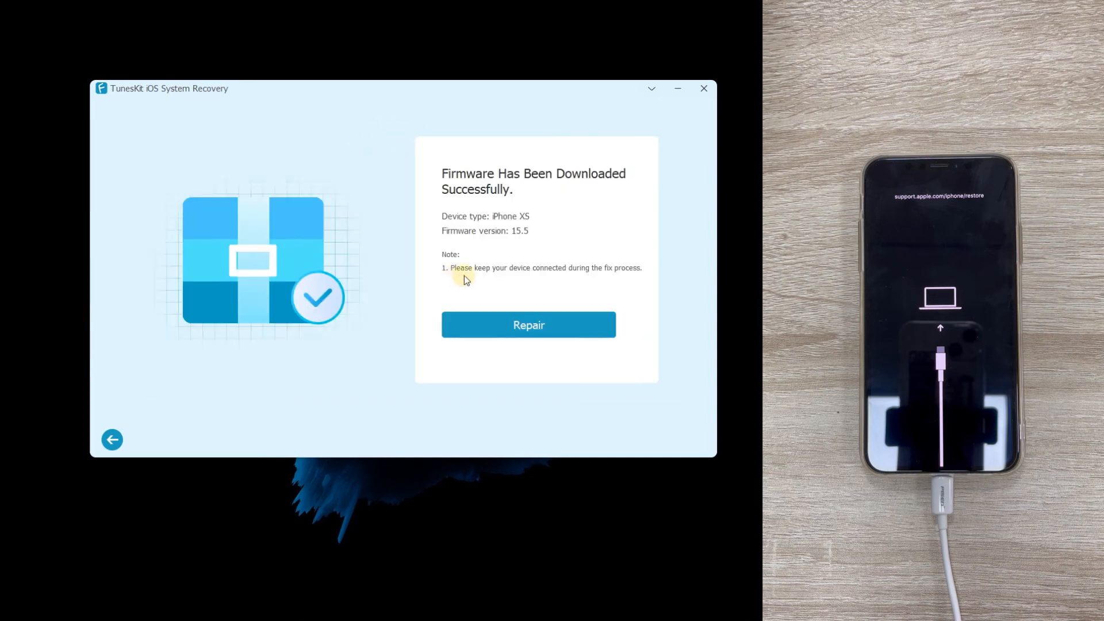
Start repairing the iOS with the downloaded firmware so the progress bar runs
{"action": "left_click", "coordinate": [529, 324]}
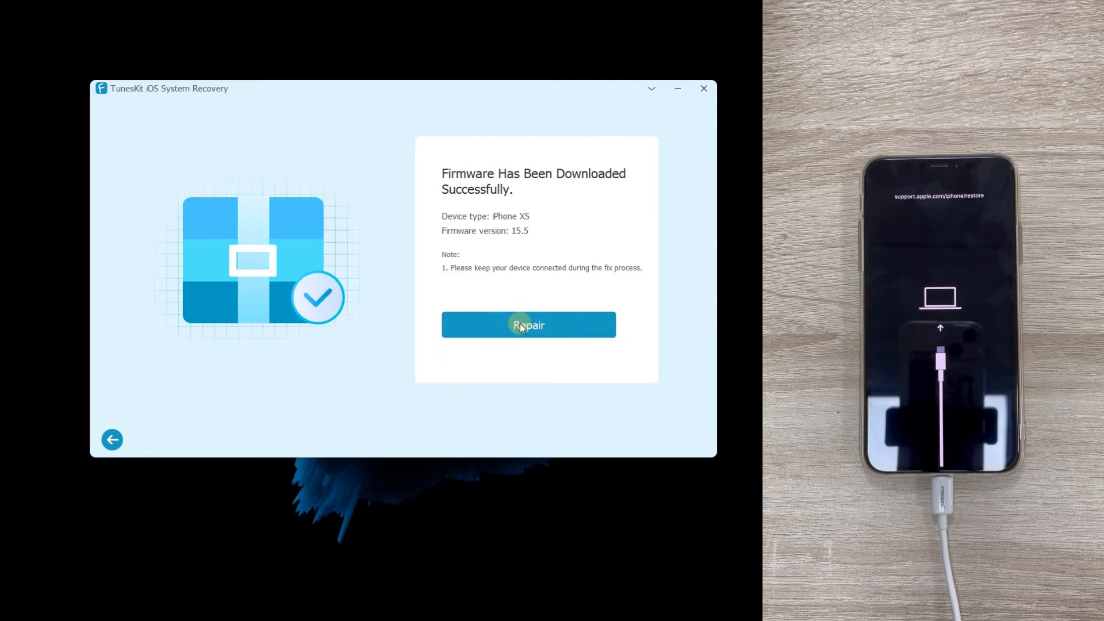
{"action": "left_click", "coordinate": [527, 324]}
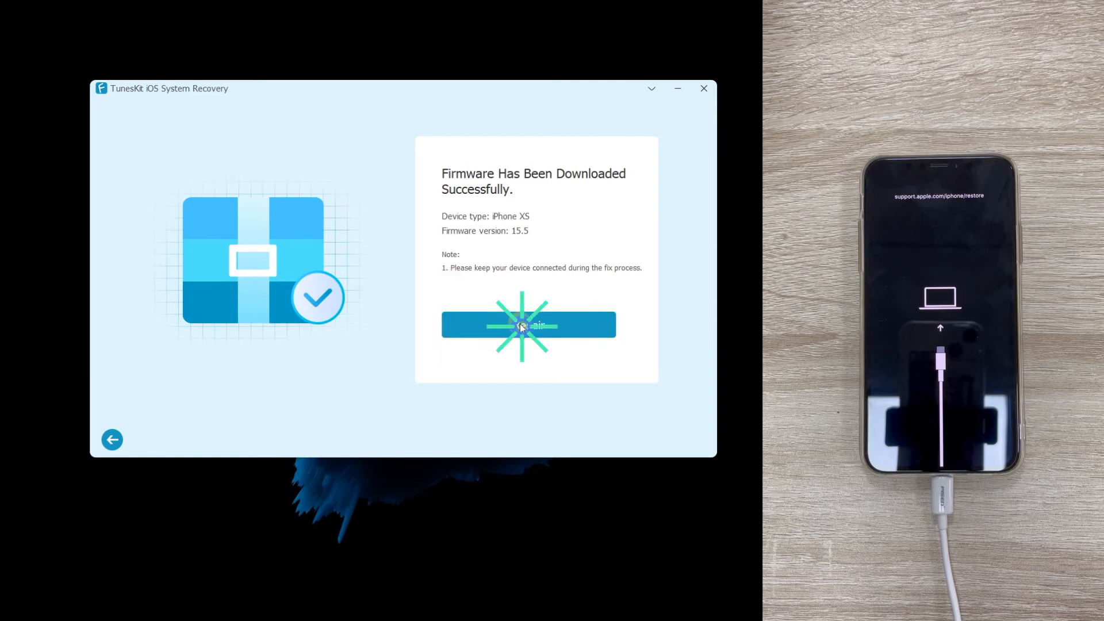
{"action": "left_click", "coordinate": [528, 325]}
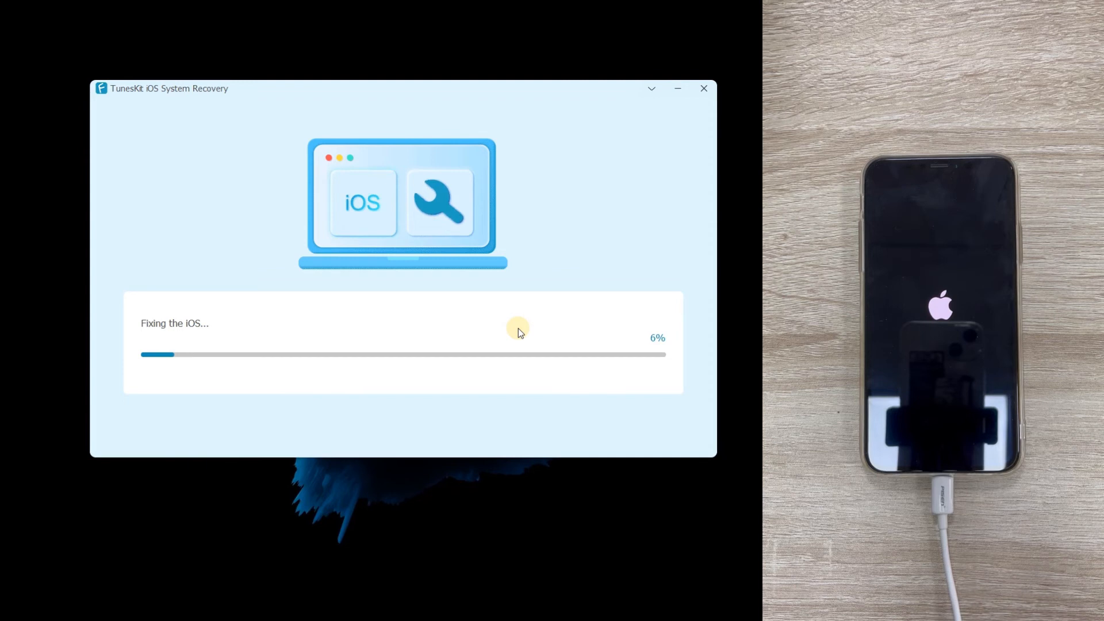